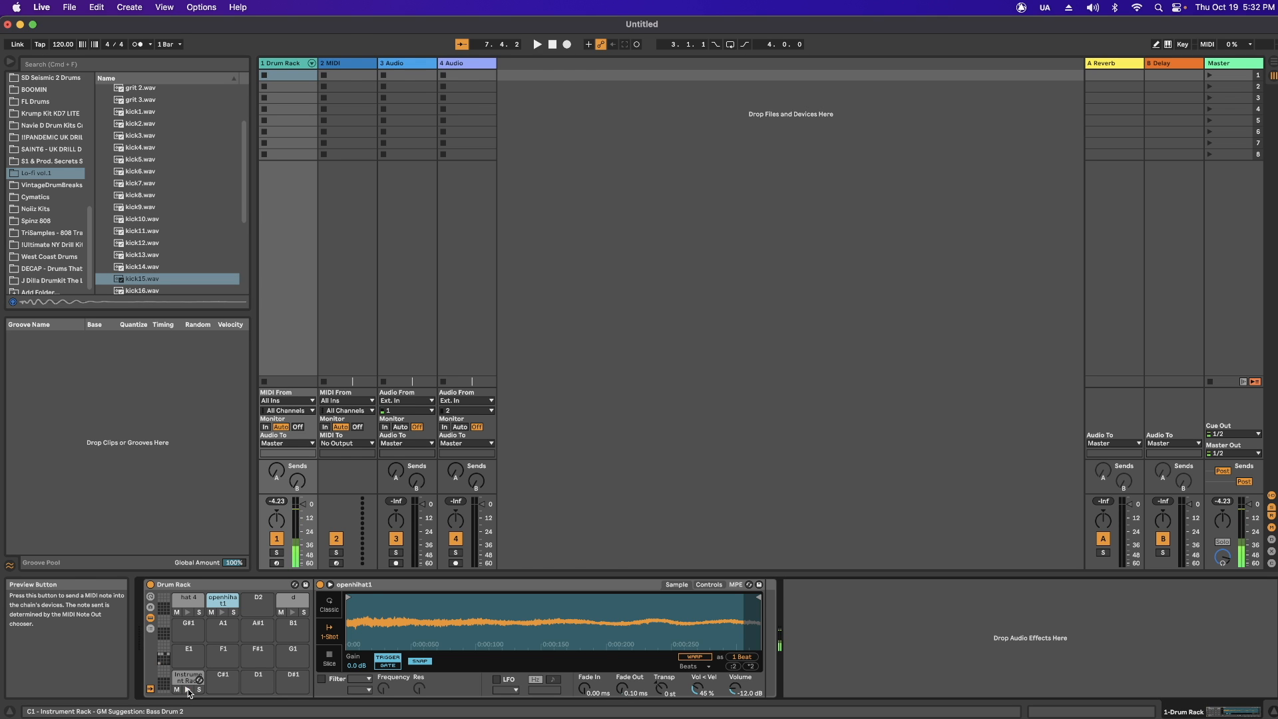
Unfold the Drum Rack's chains as mixer tracks and select the grit 2 layer
click(311, 66)
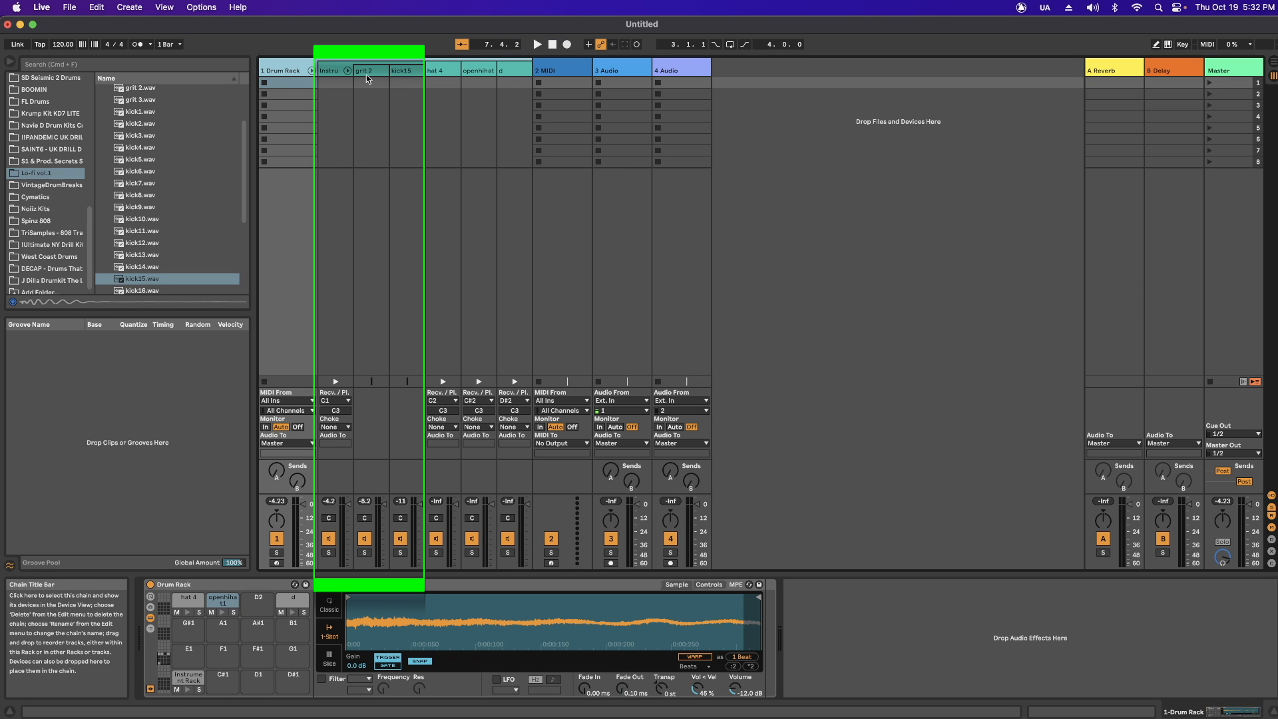
click(370, 71)
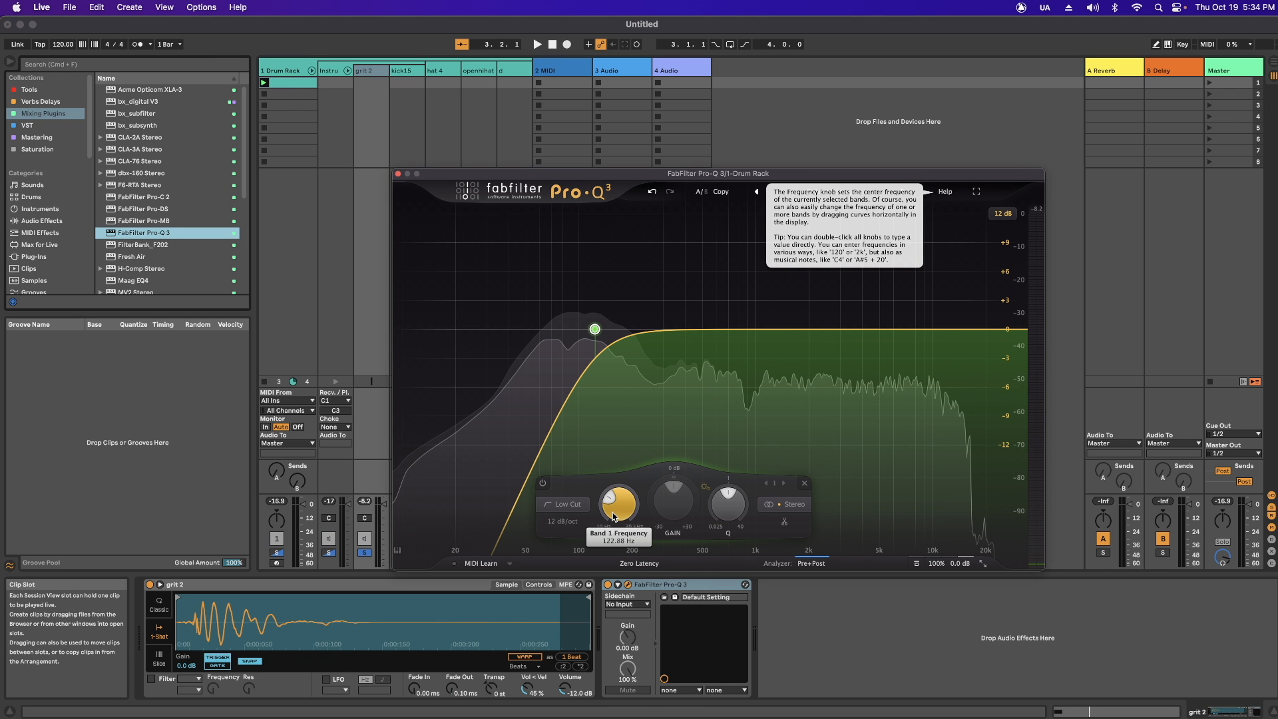
Low-cut grit 2 near 123 Hz and high-cut kick15 near 68 Hz in Pro-Q 3
click(535, 43)
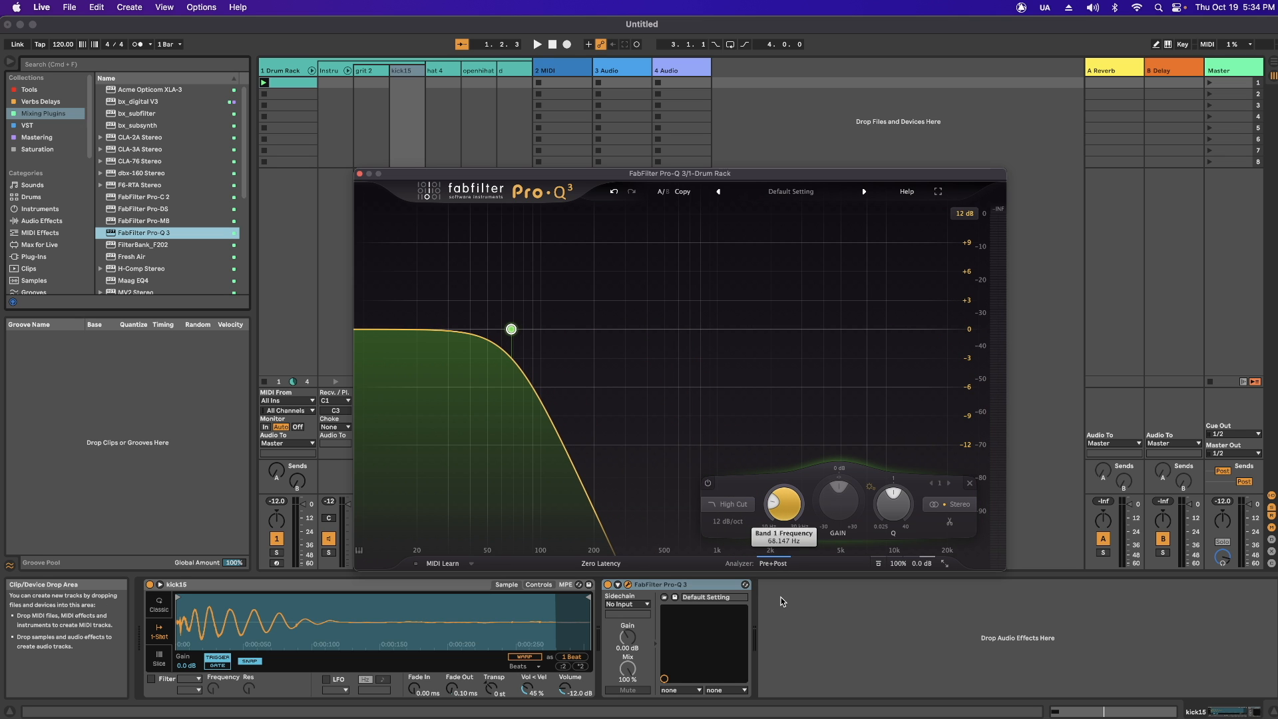
drag(511, 329, 555, 329)
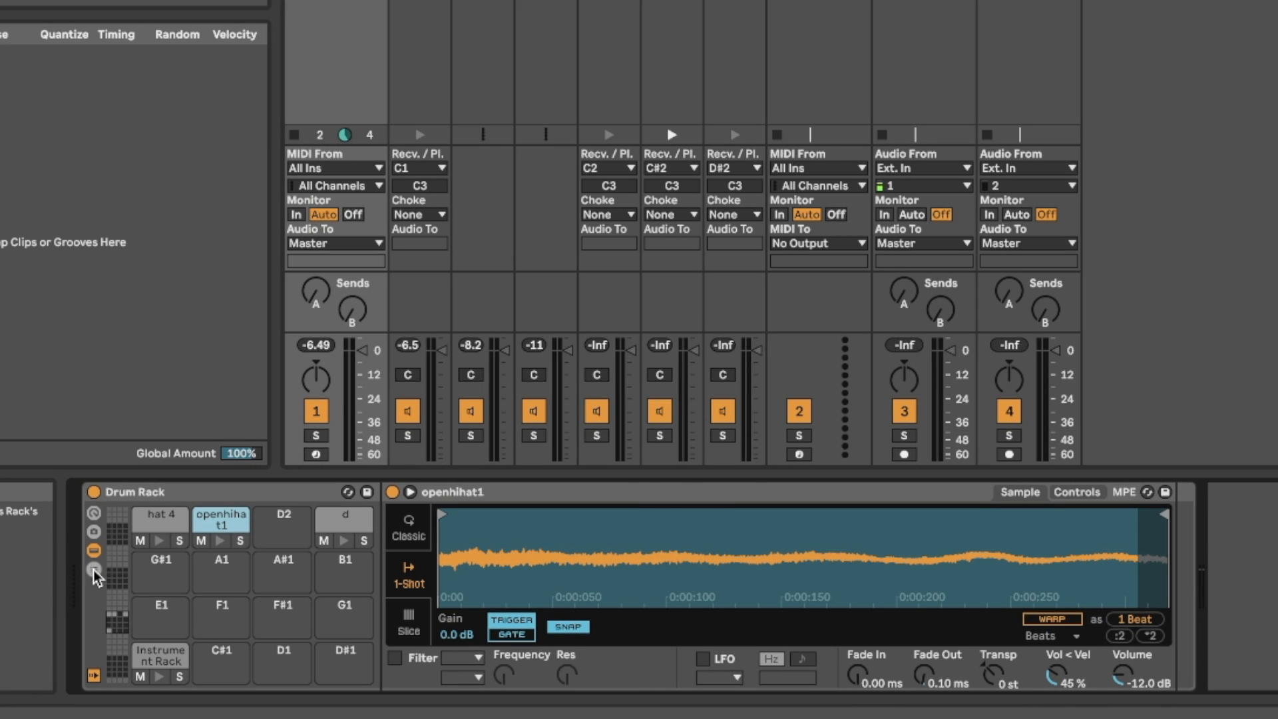
Show the chain list and put hat 4 and openhihat1 in choke group 1
click(90, 569)
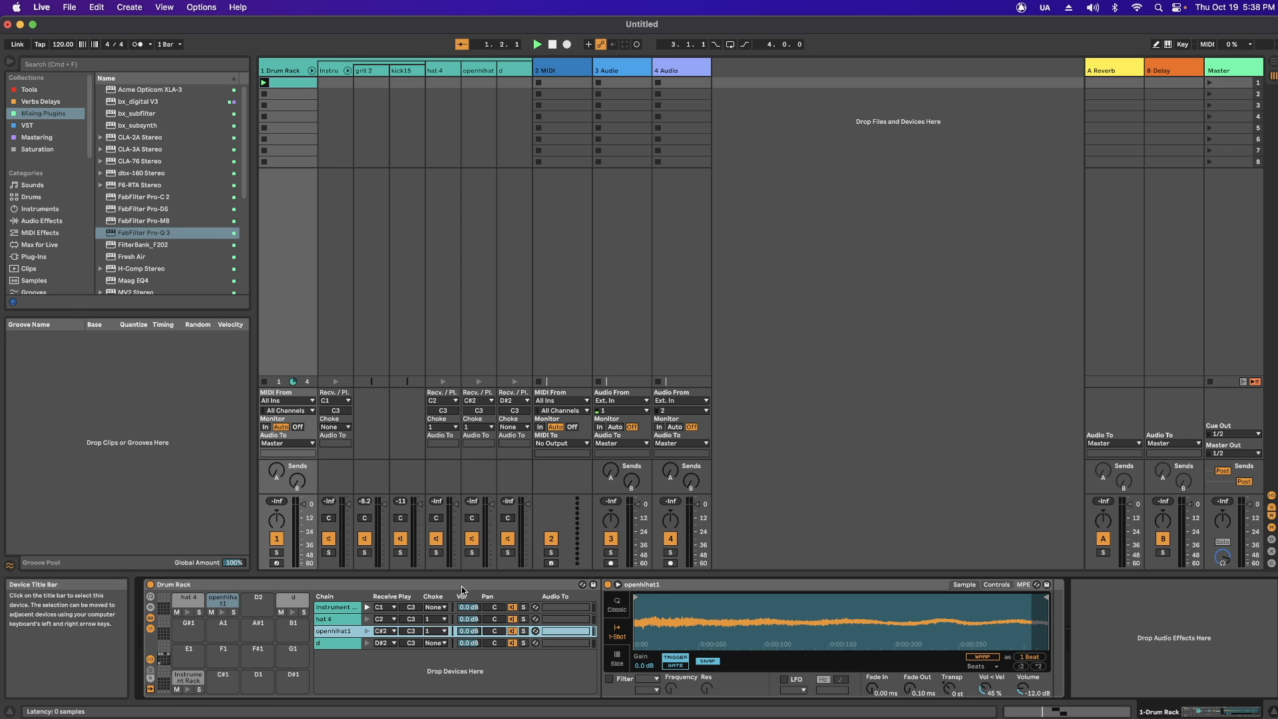
click(538, 44)
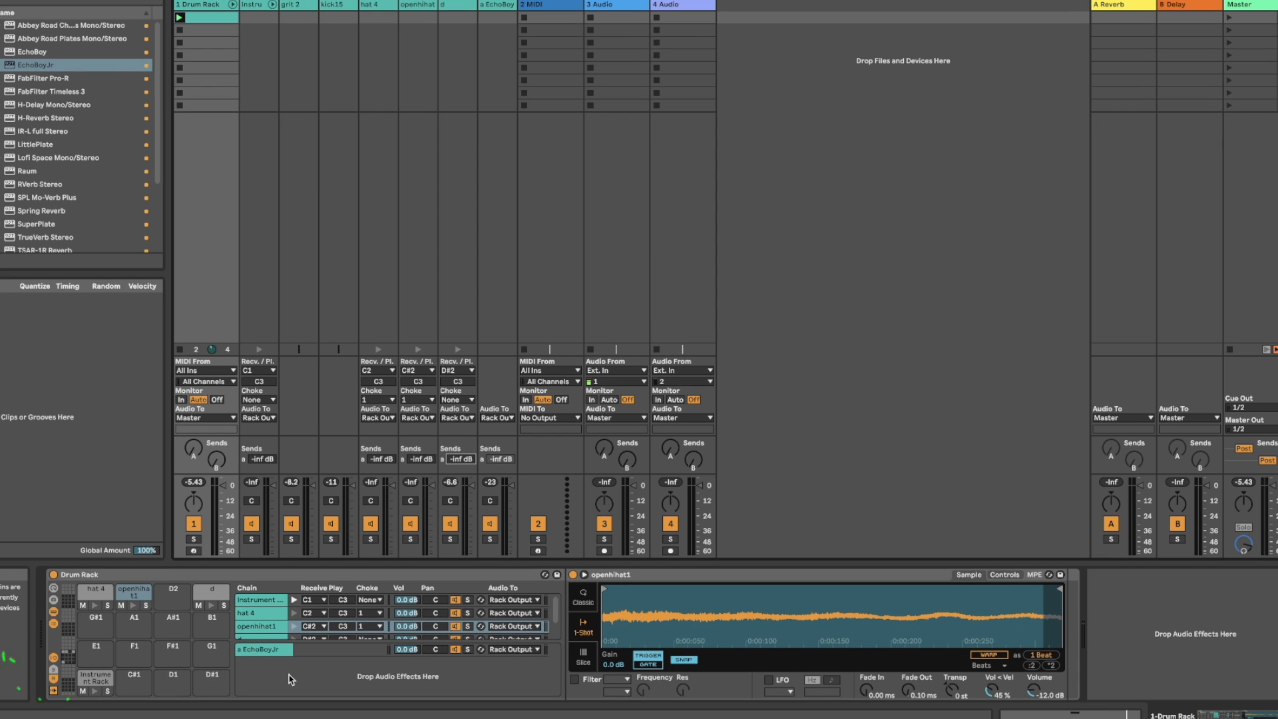
mouse_move(314, 682)
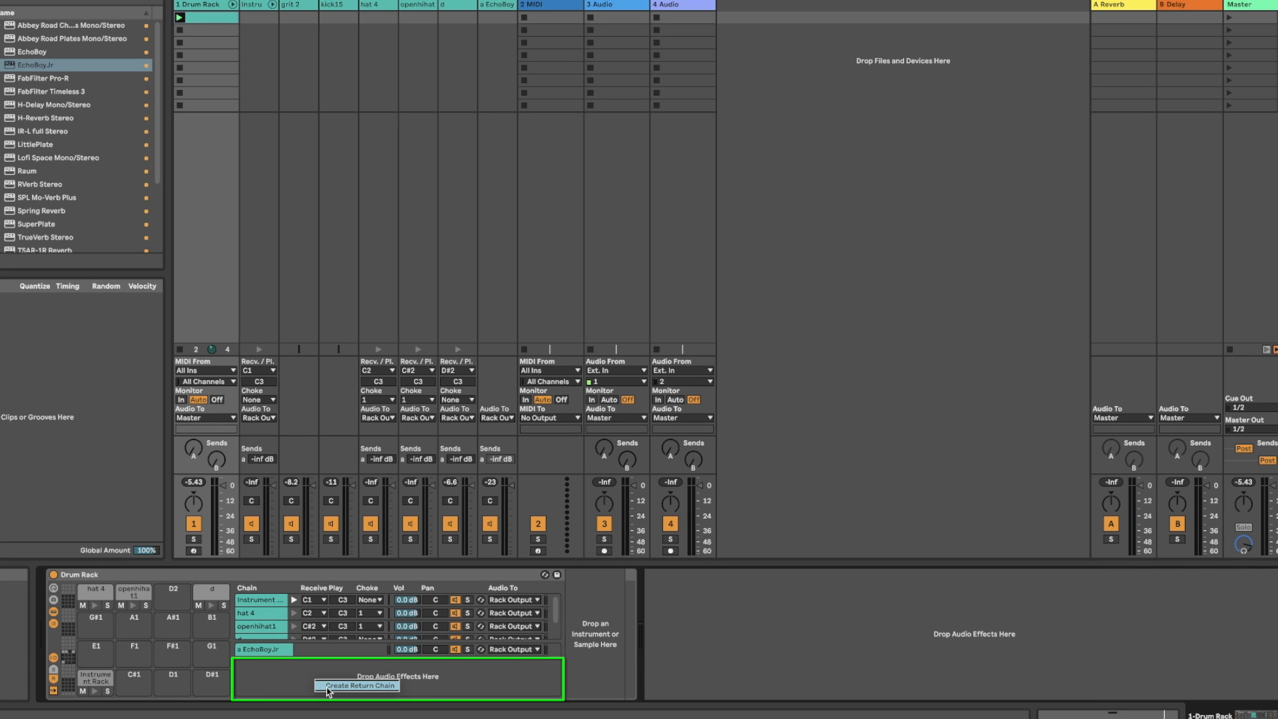
Add an empty return chain routed to B-Delay and raise the d chain's send b level
click(356, 686)
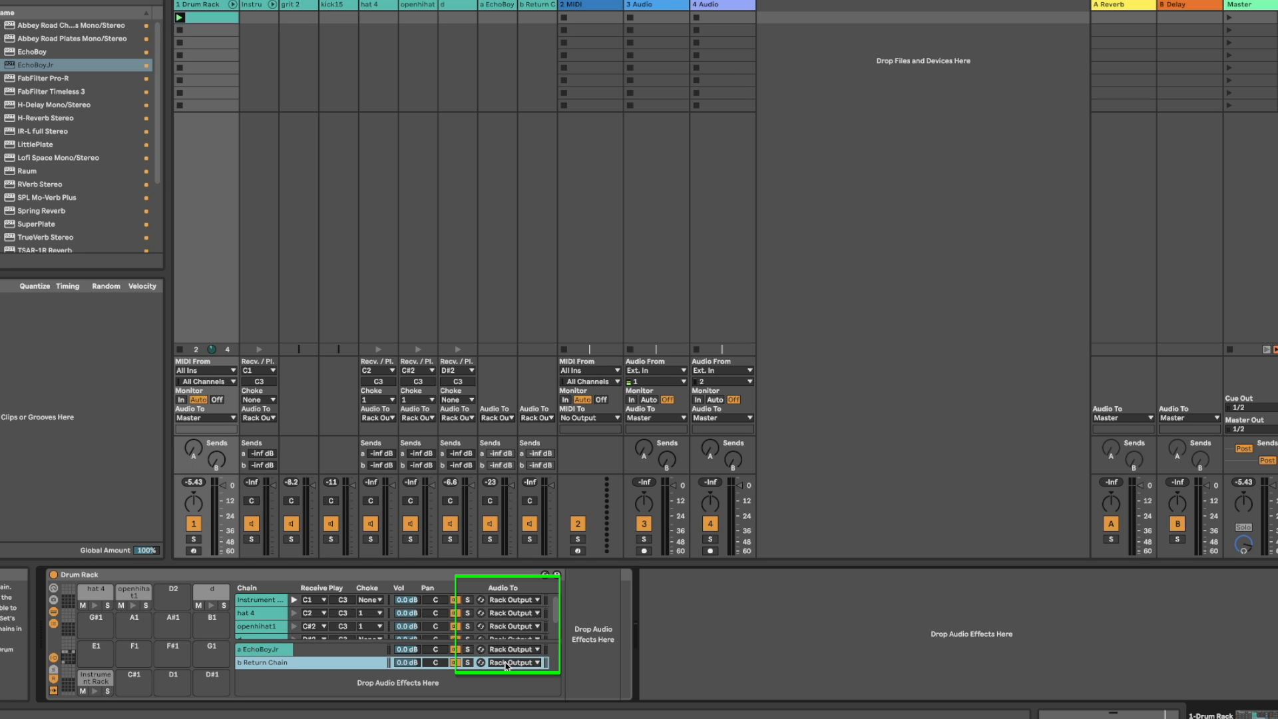
click(514, 663)
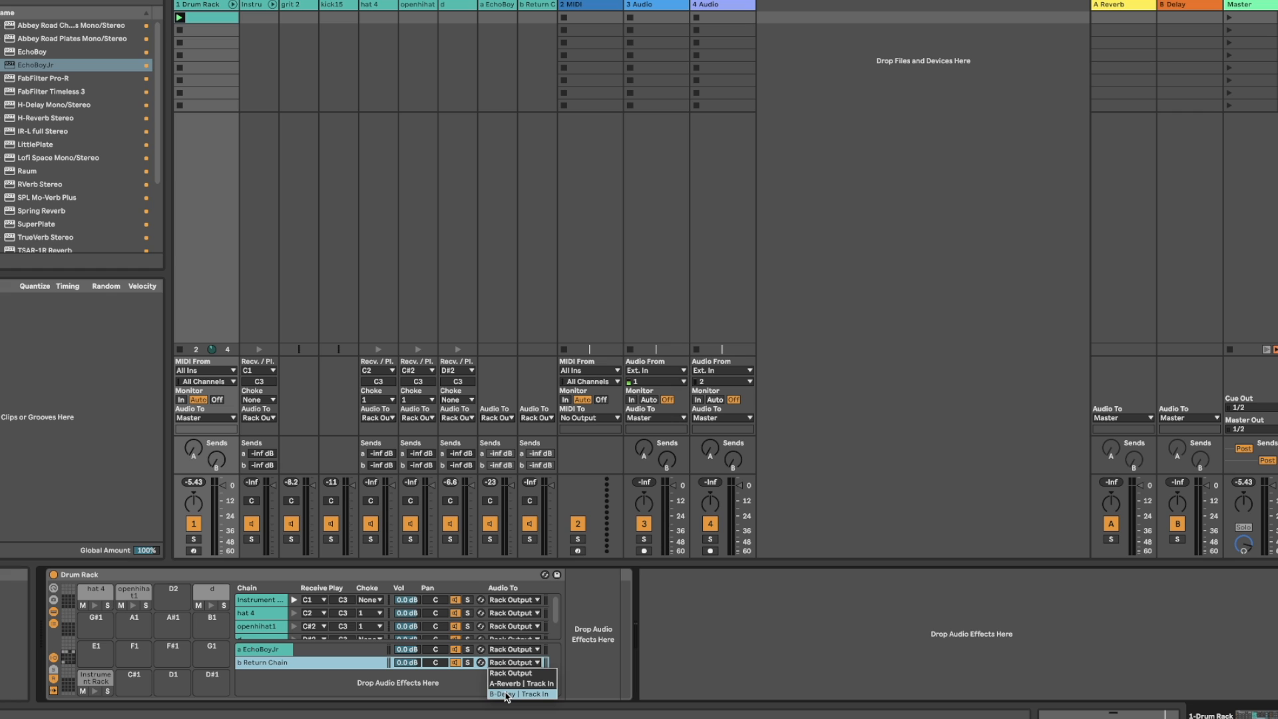
click(517, 695)
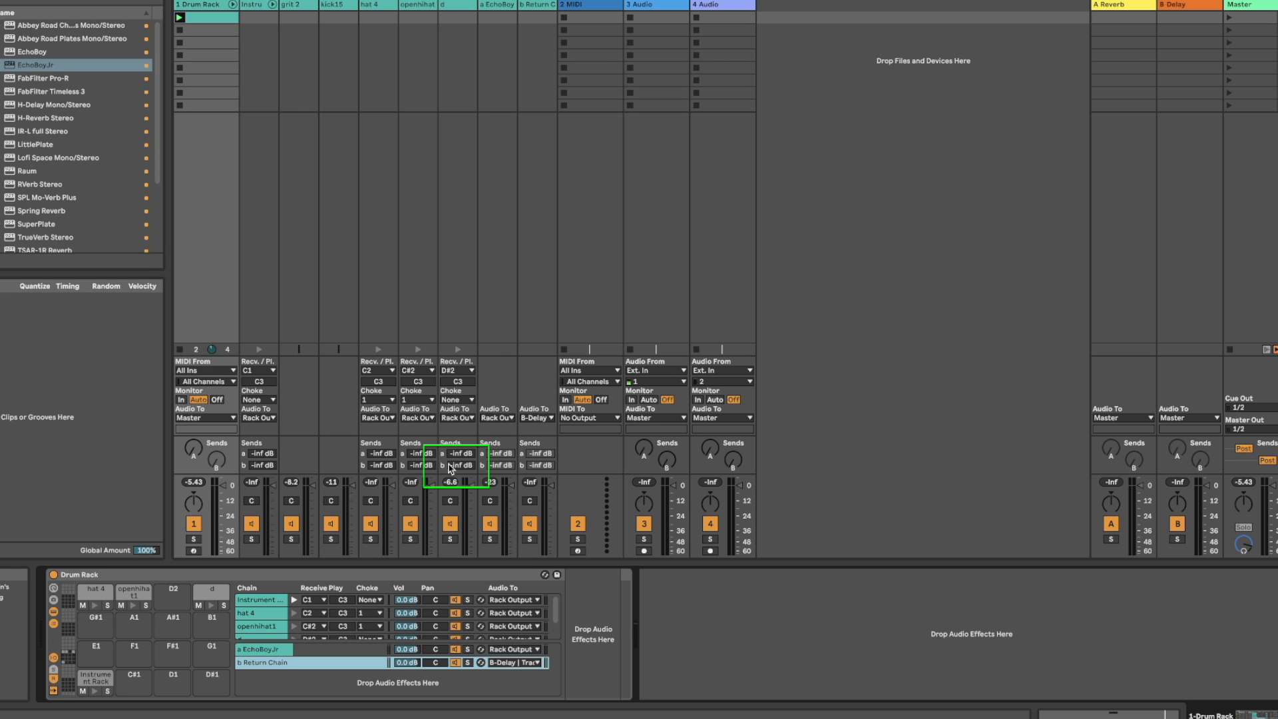
drag(458, 453, 458, 468)
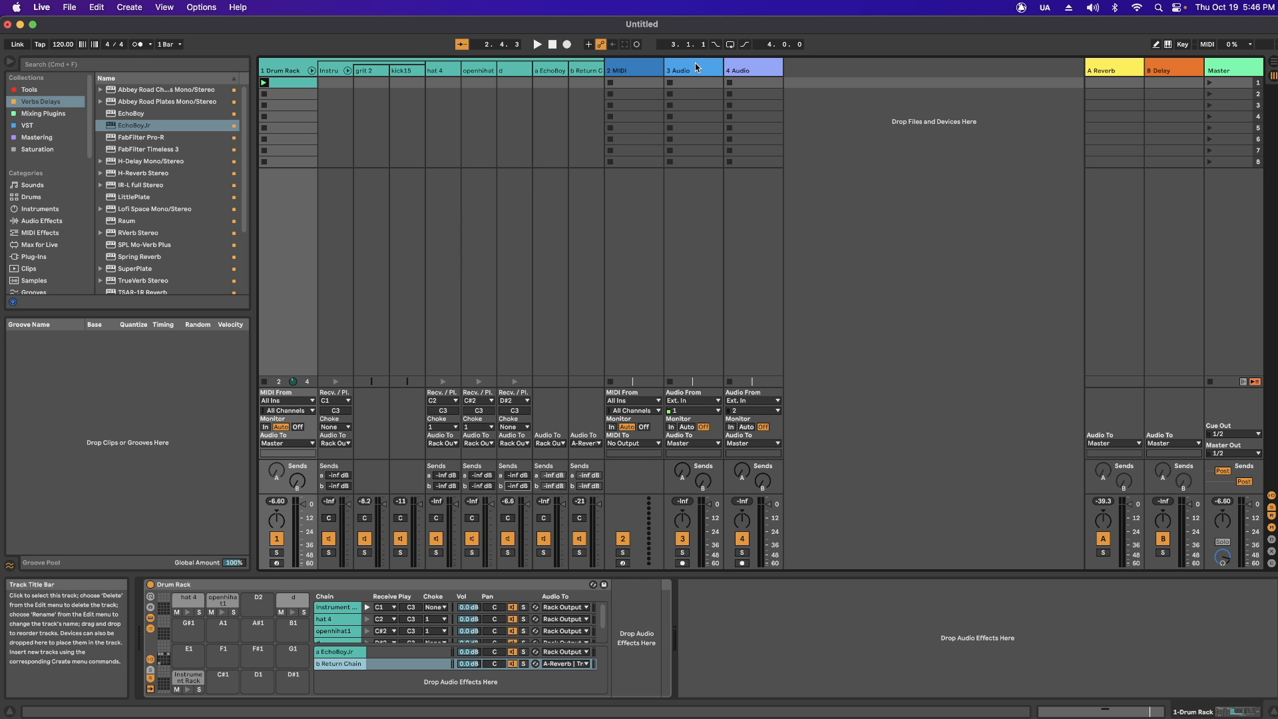
Insert audio tracks and feed the Kick track from 1-Drum Rack with monitoring on
click(130, 6)
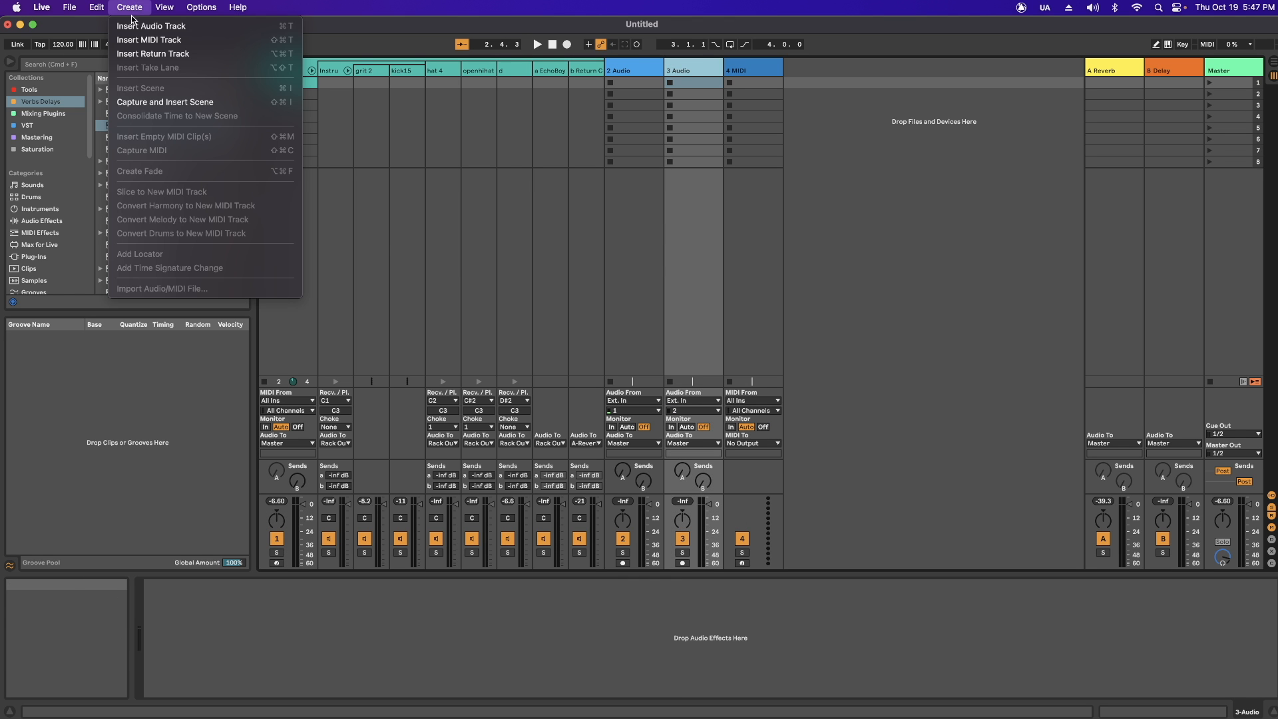
click(139, 39)
text(Hat)
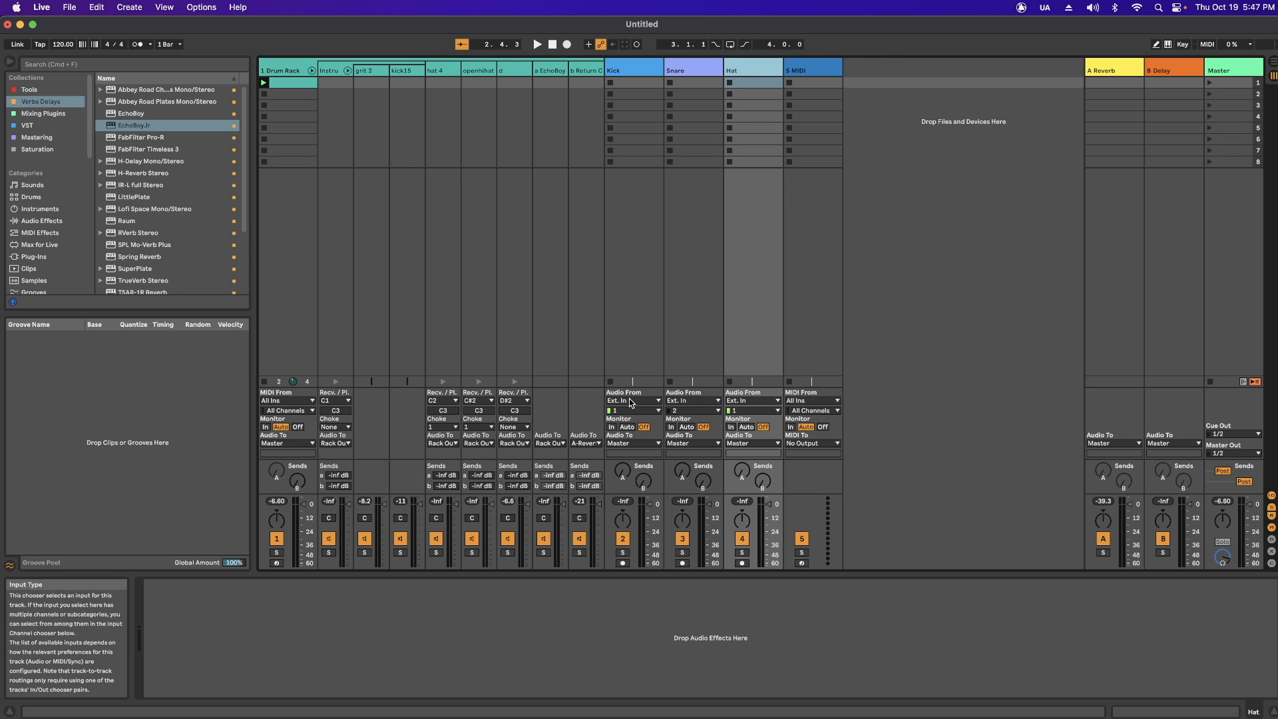
click(633, 399)
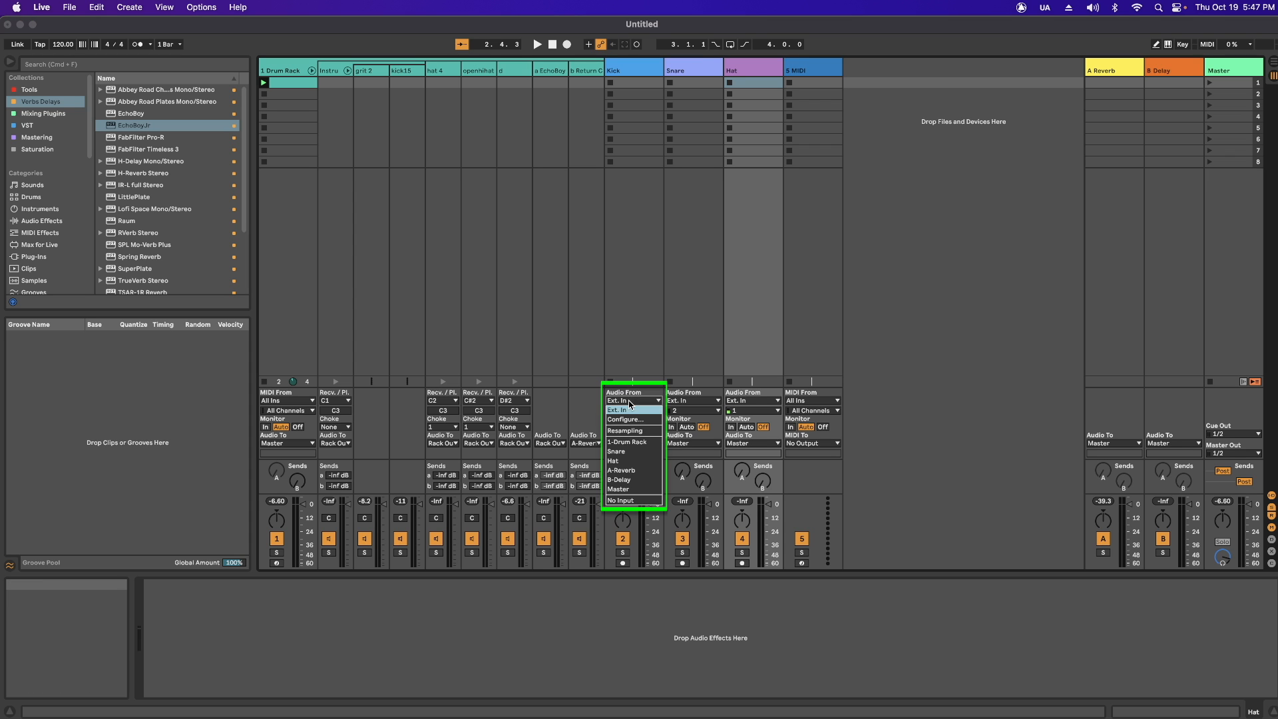
click(627, 441)
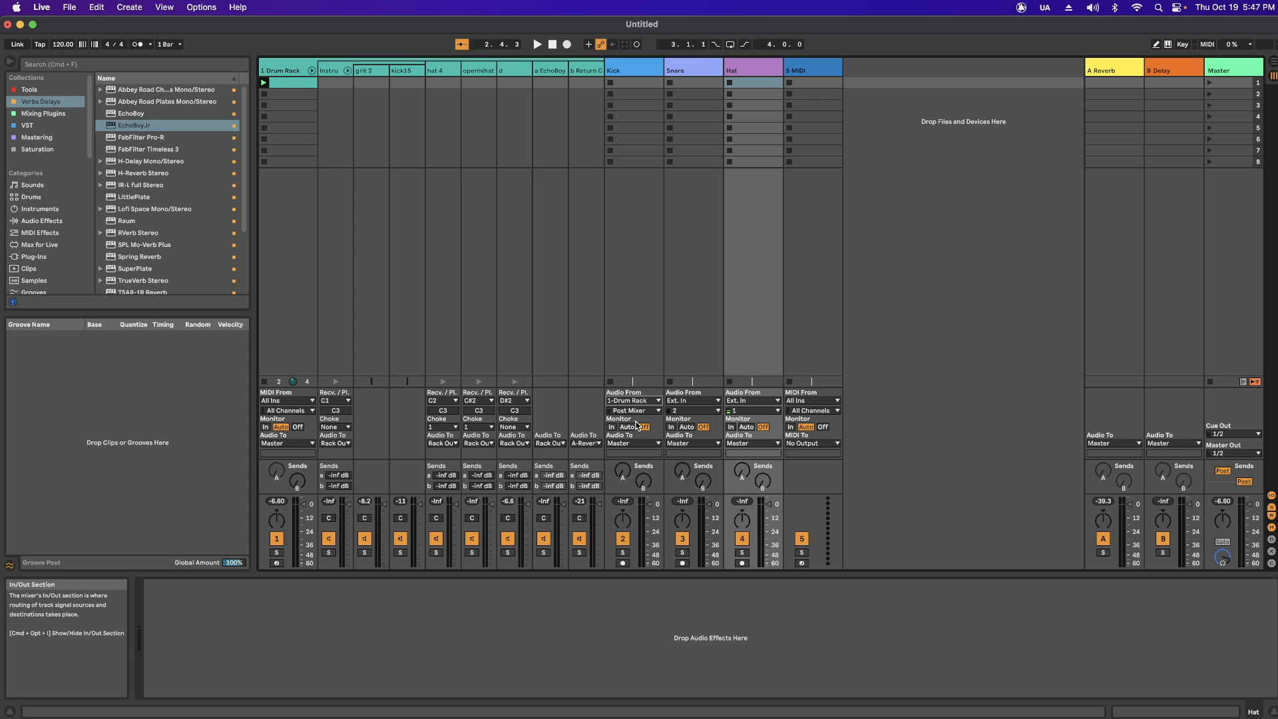
click(692, 399)
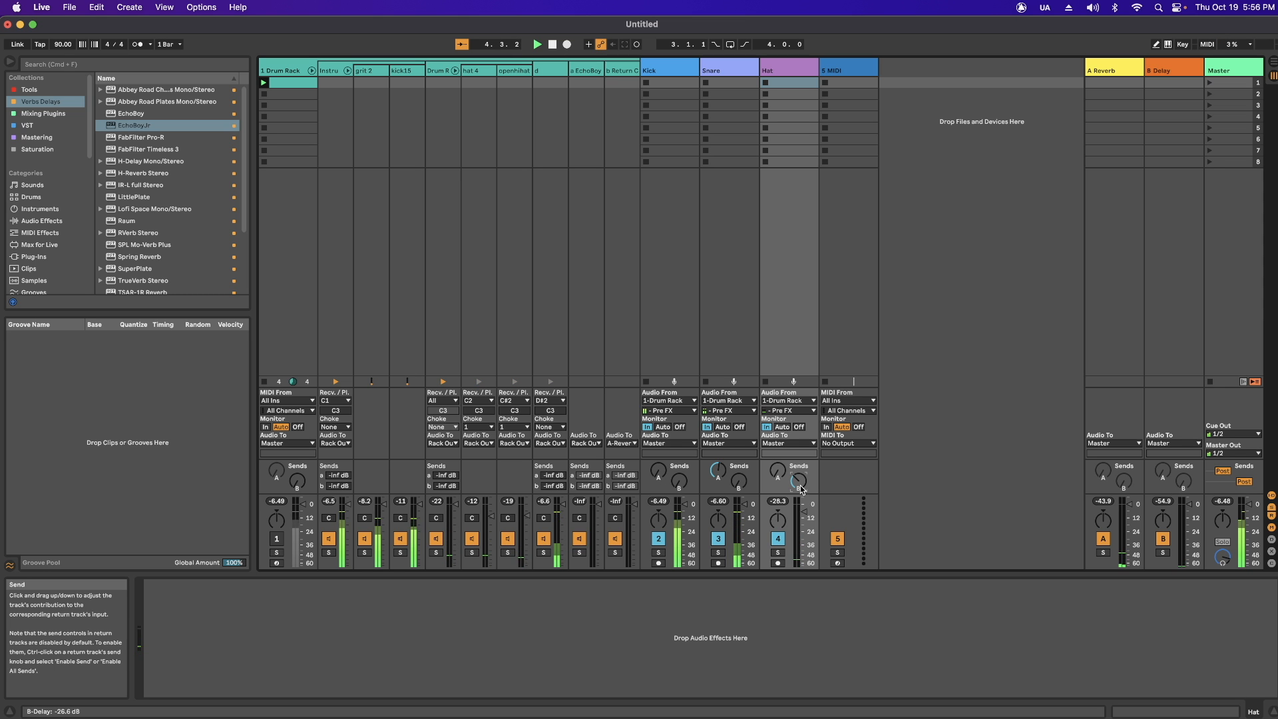
Raise the Hat track's send B toward the delay return
click(68, 7)
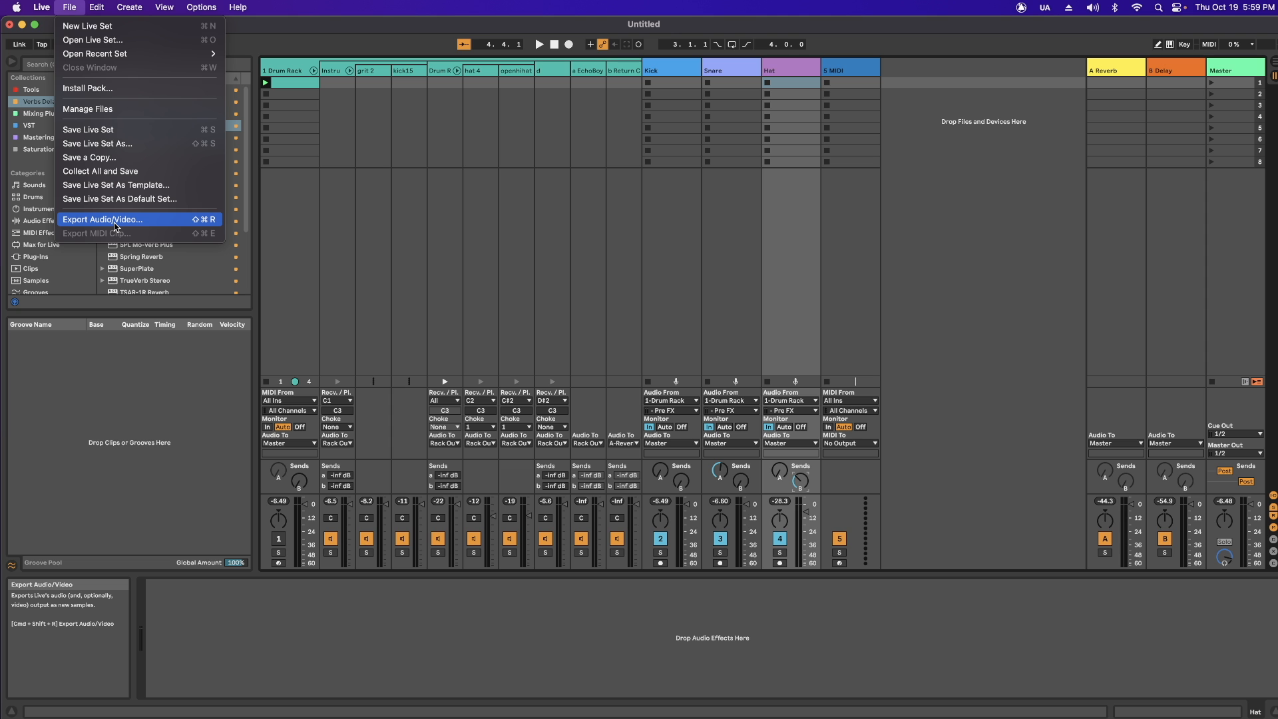
Export All Individual Tracks as WAV with return and master effects included
click(103, 218)
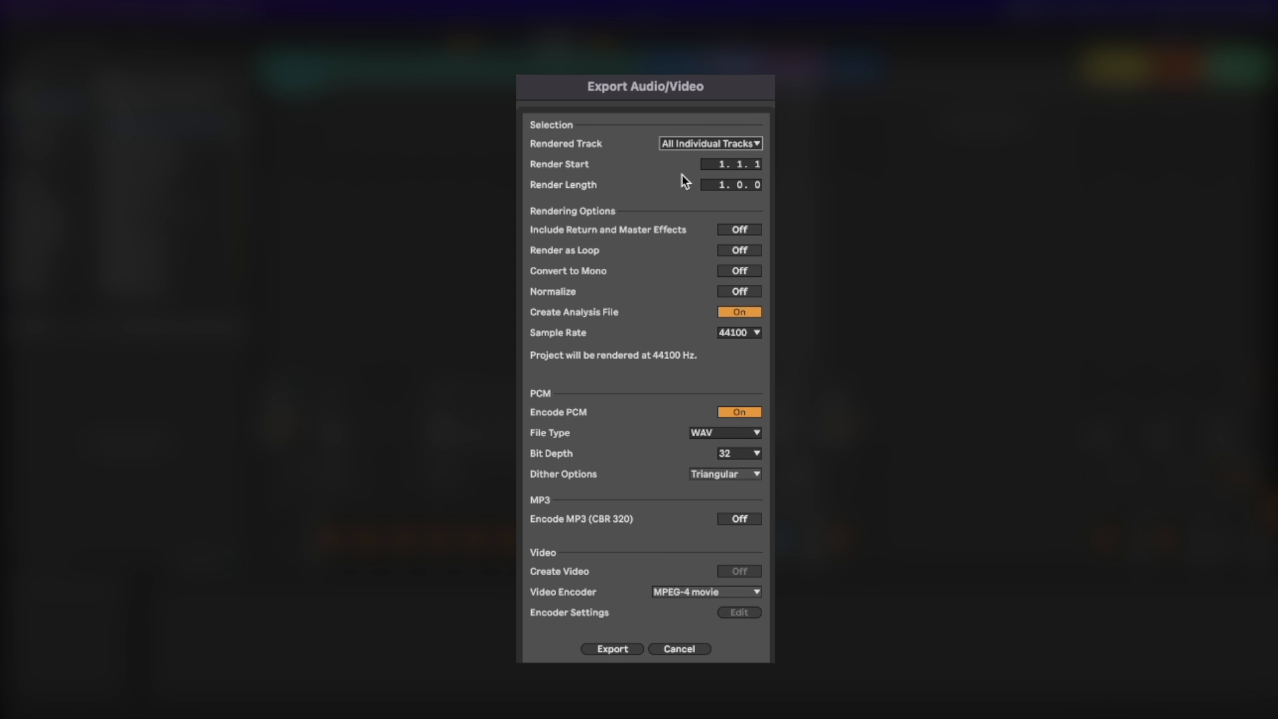
mouse_move(724, 233)
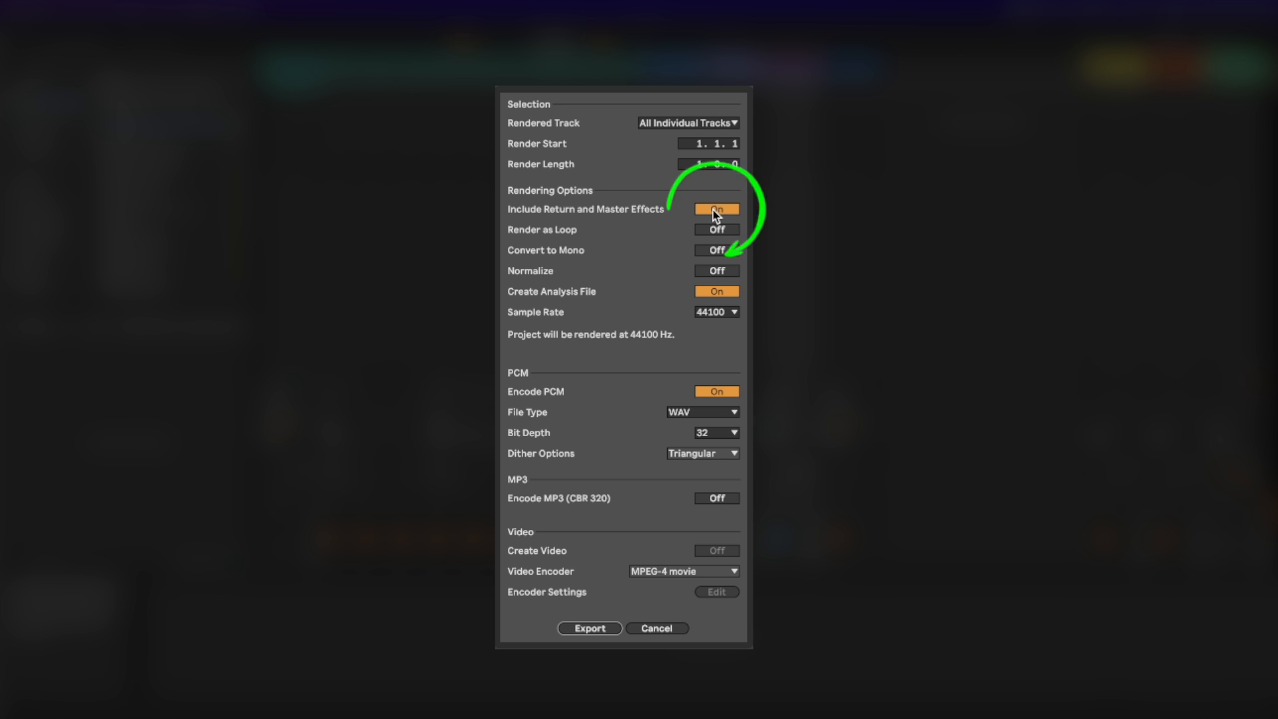
click(716, 208)
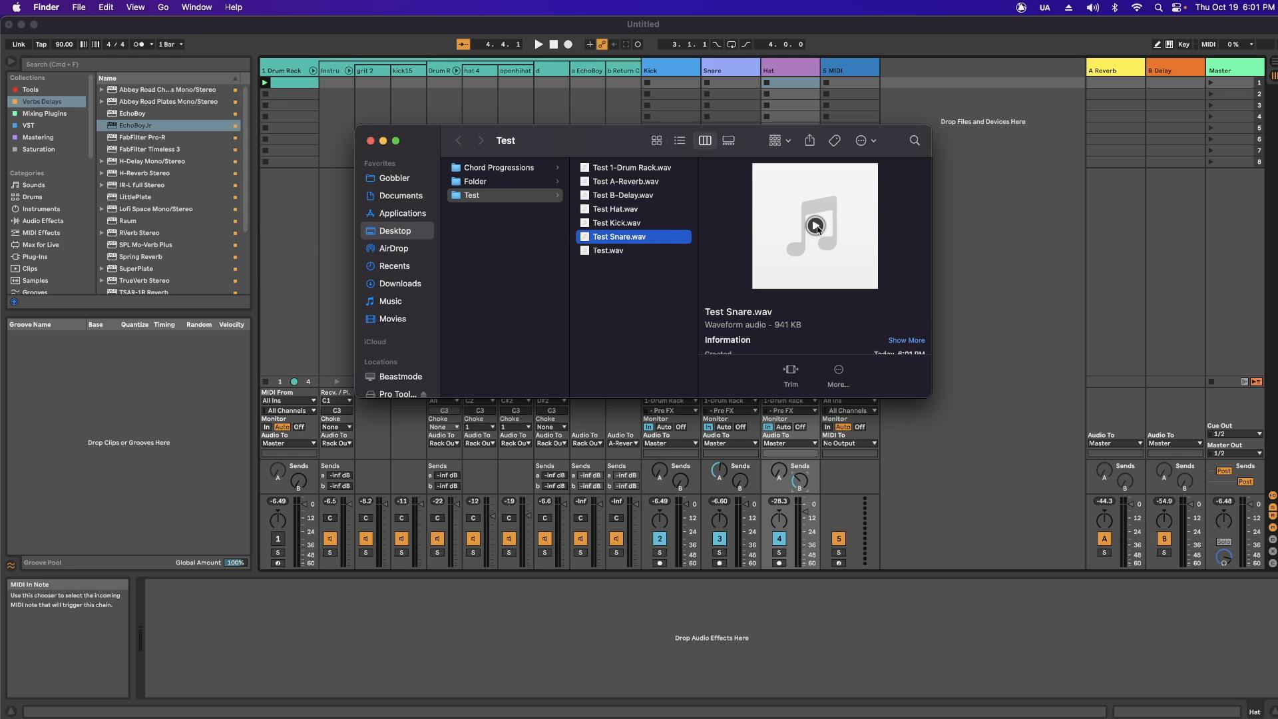
Preview Test Snare.wav among the exported stems in the Test folder
click(625, 181)
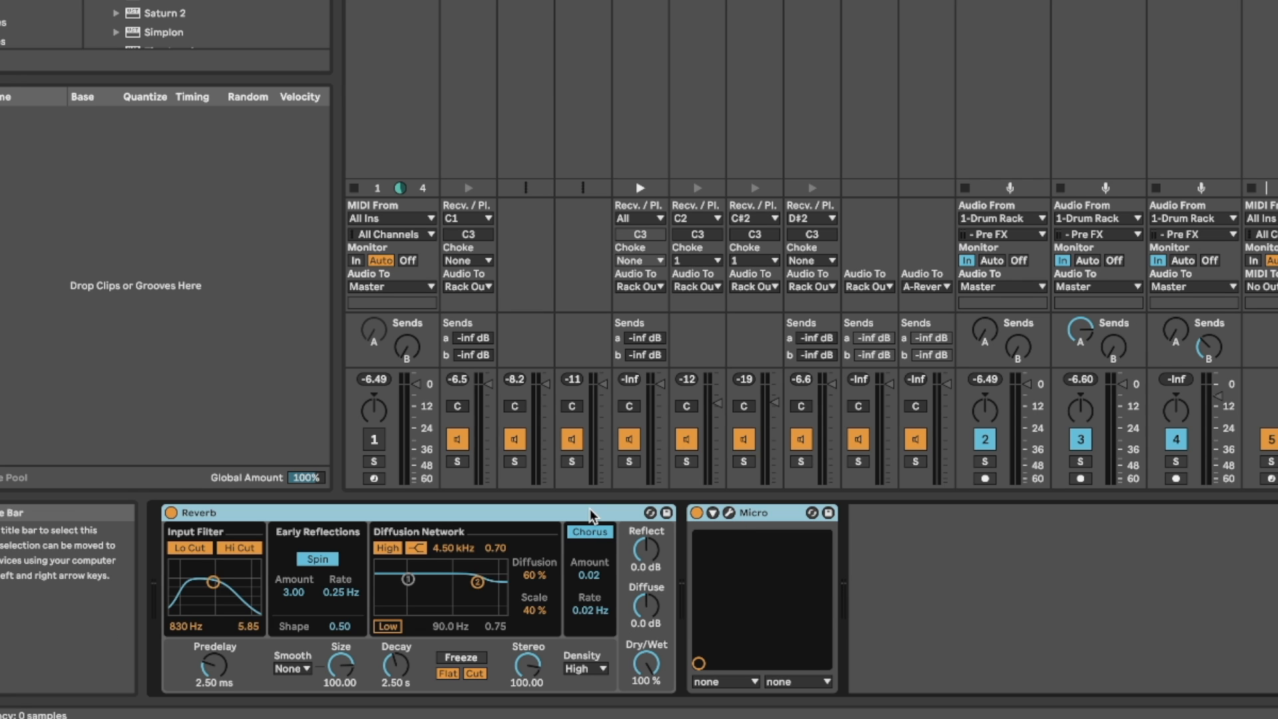
mouse_move(755, 523)
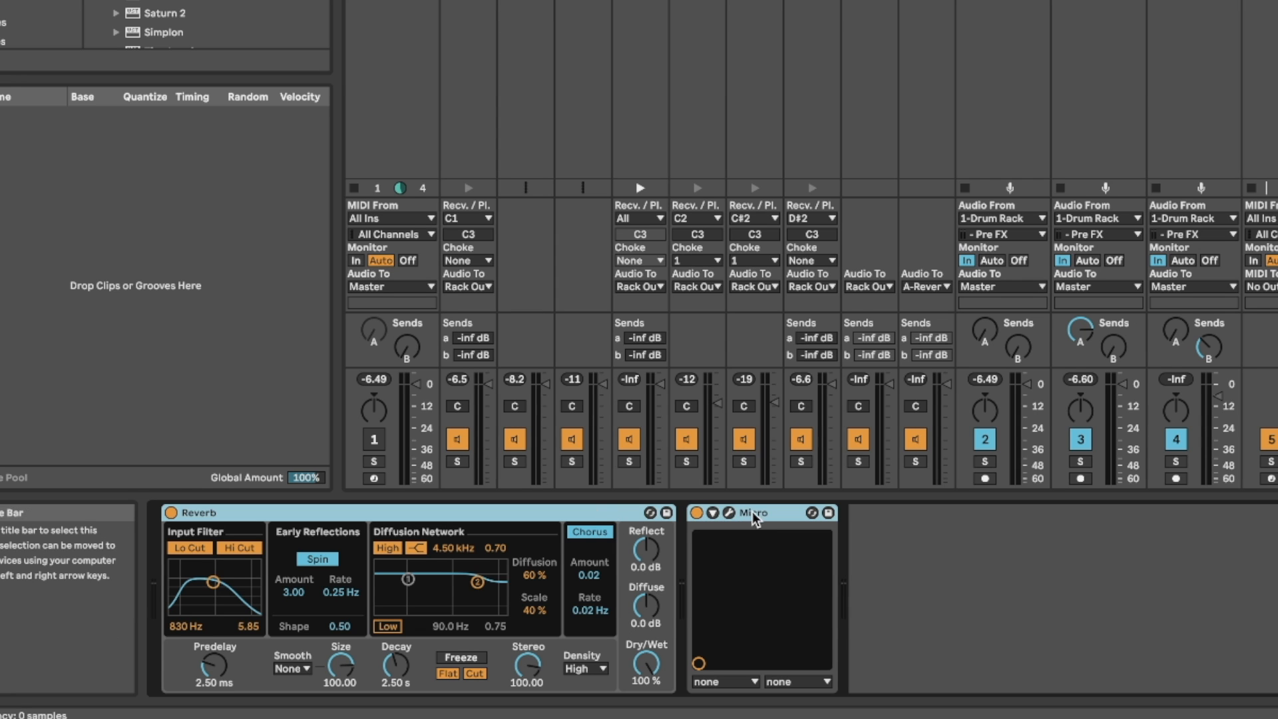
Group Reverb and Micro into a rack and map decay, frequency and peak to Macro 1
right_click(753, 512)
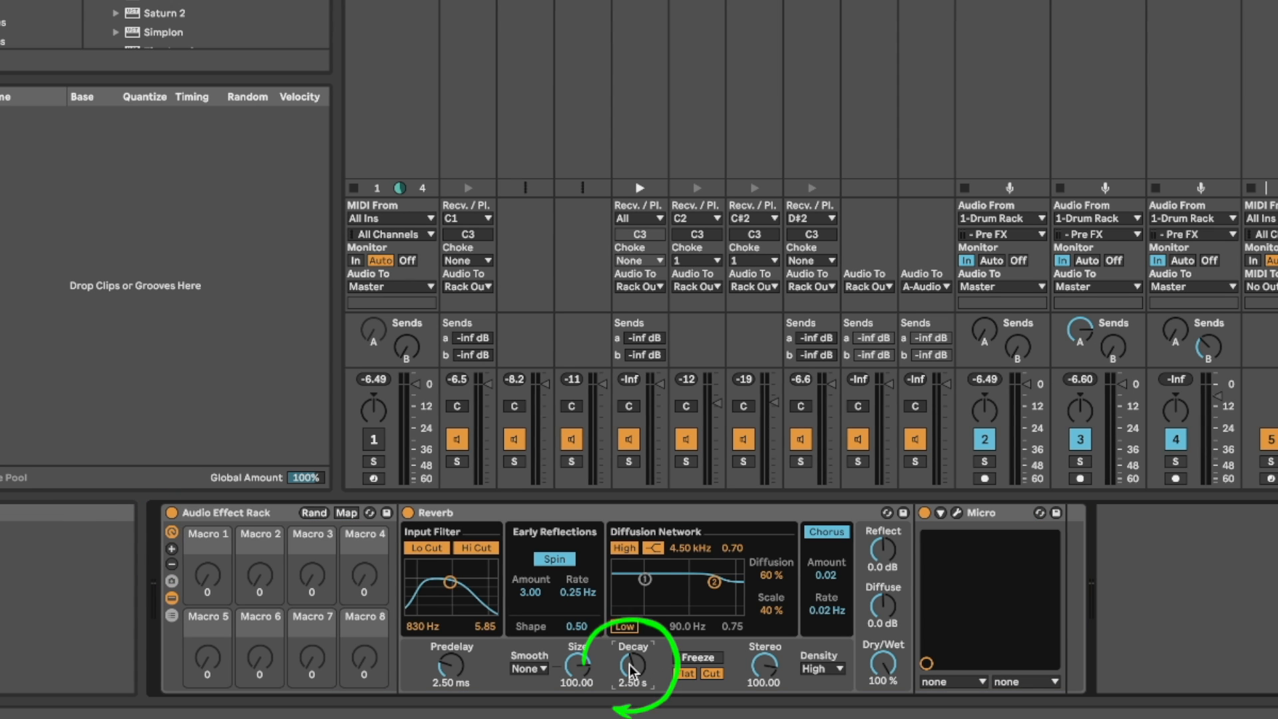
right_click(631, 666)
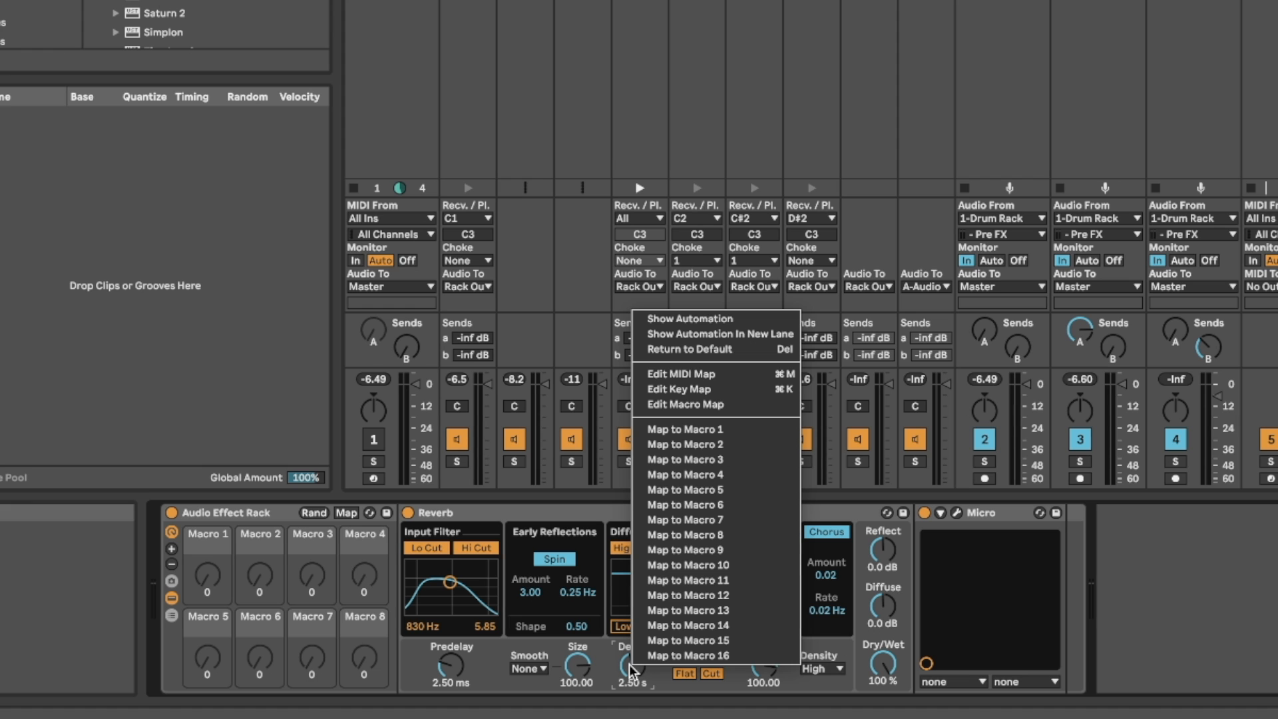
mouse_move(684, 429)
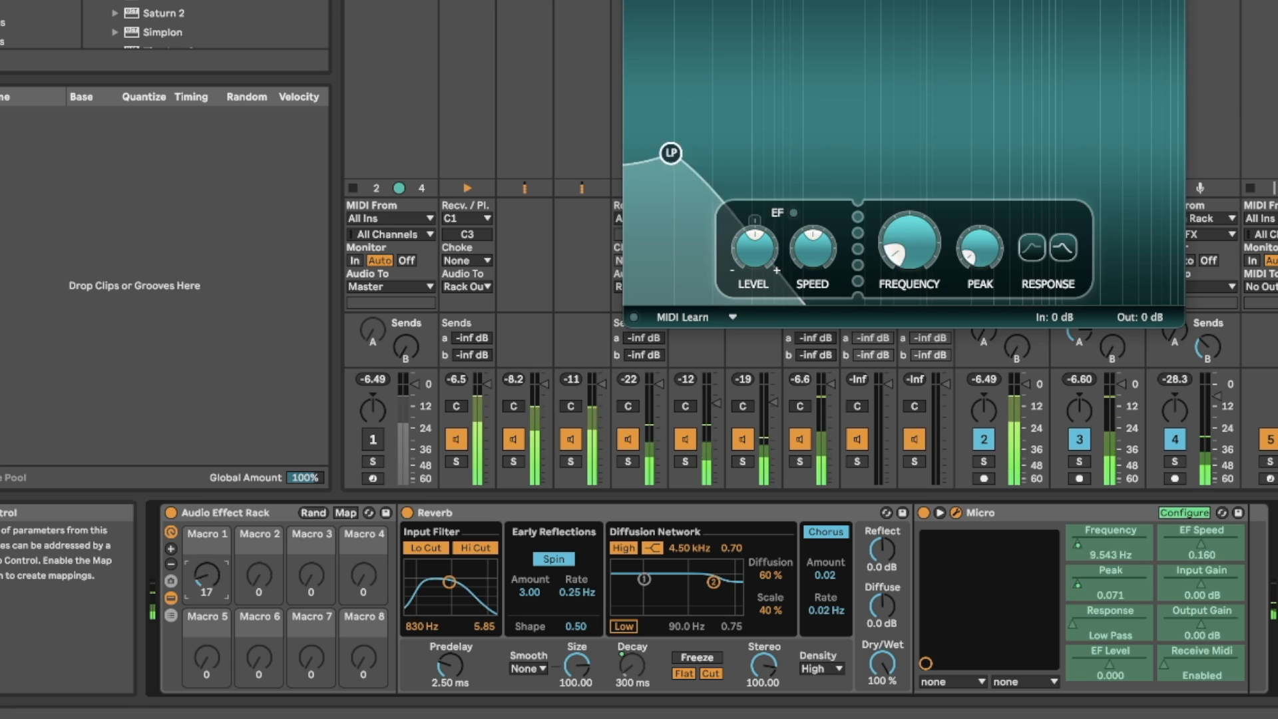
drag(207, 567, 205, 579)
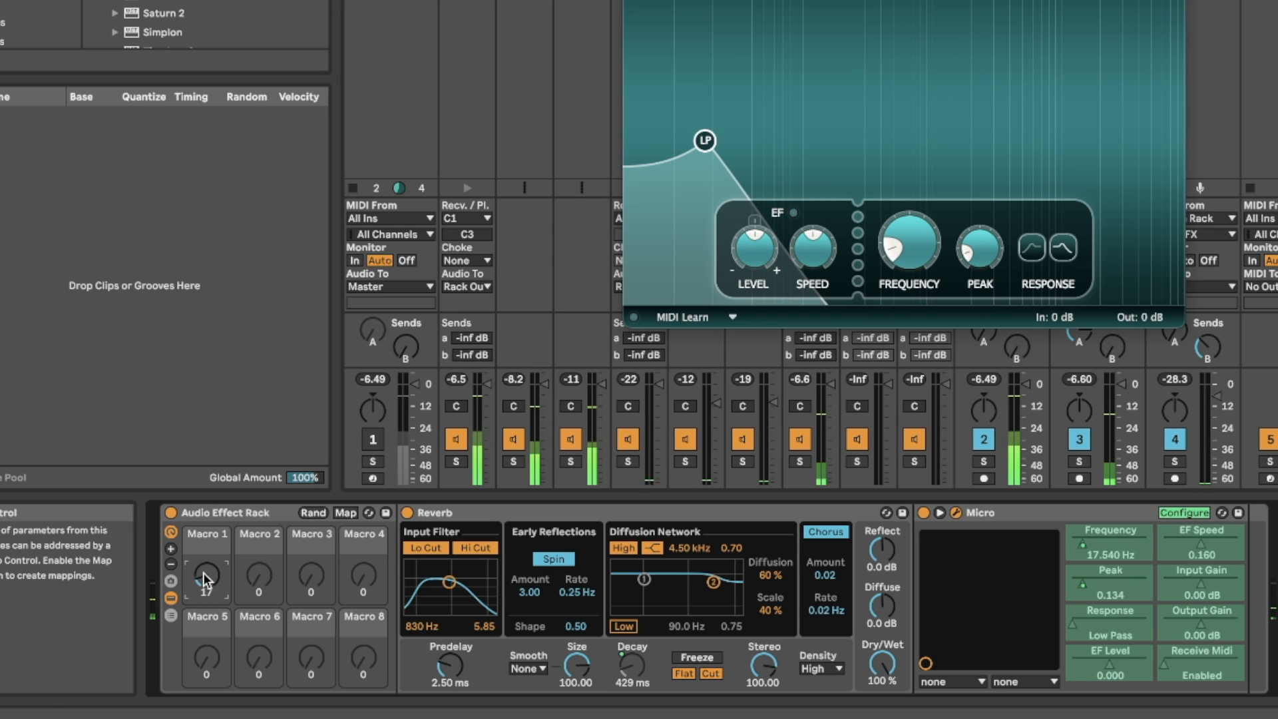
click(345, 512)
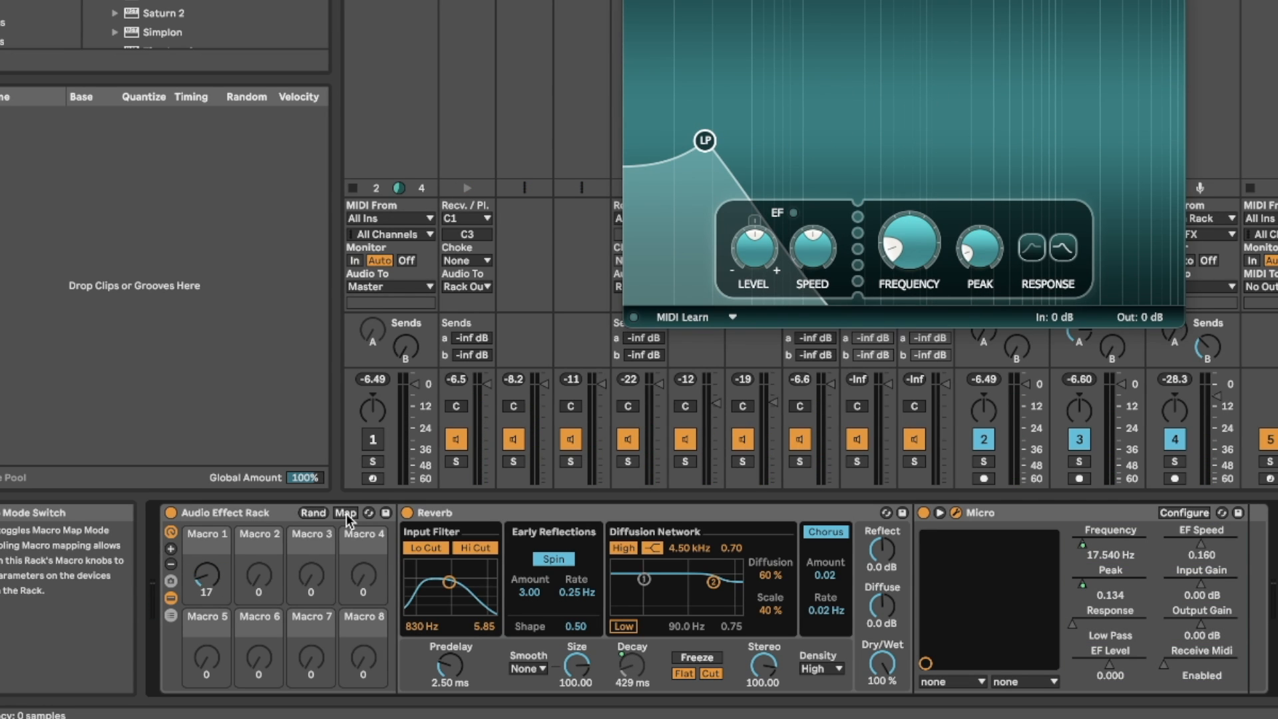
click(344, 512)
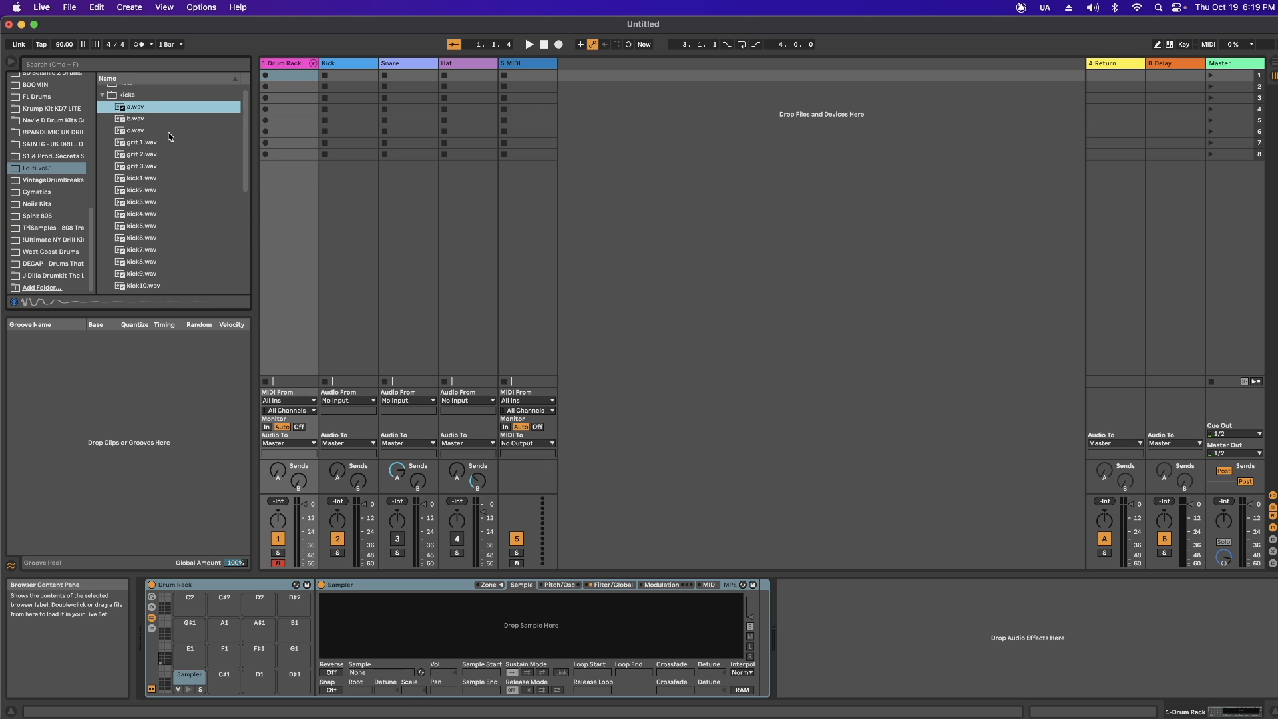
Scroll the browser's kicks folder to reach all the kick samples
scroll(down, 3)
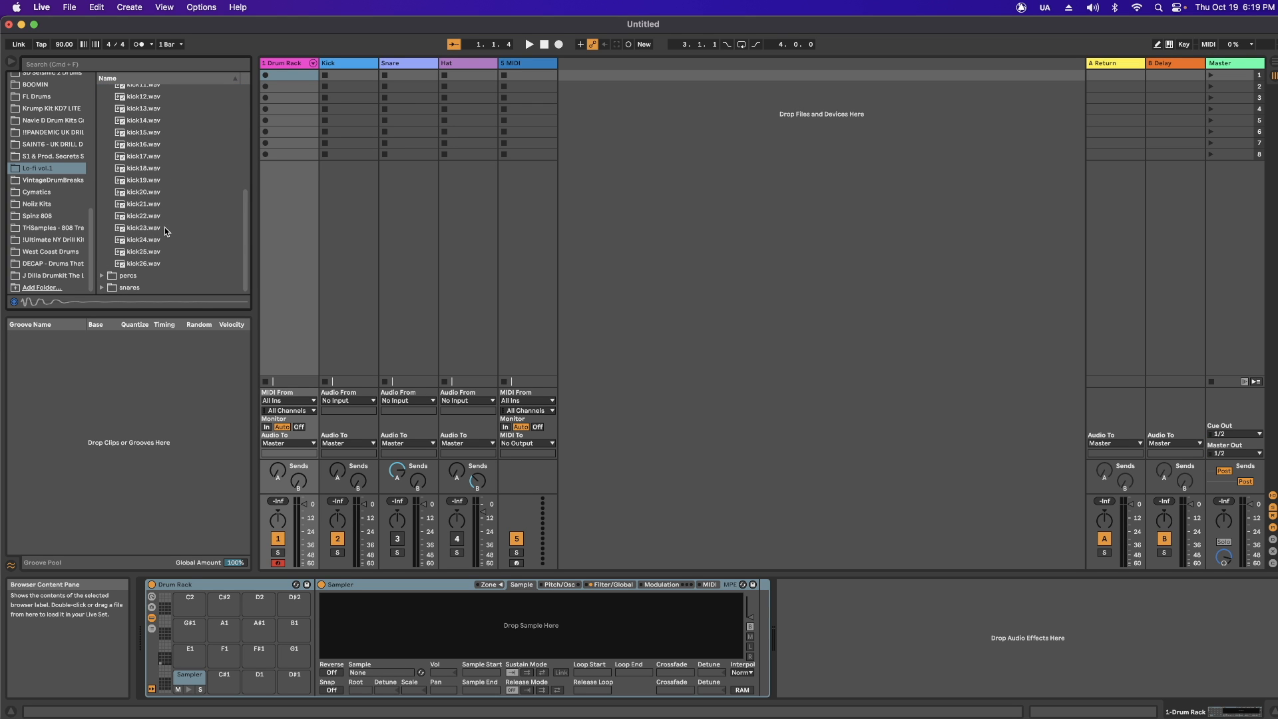
mouse_move(171, 266)
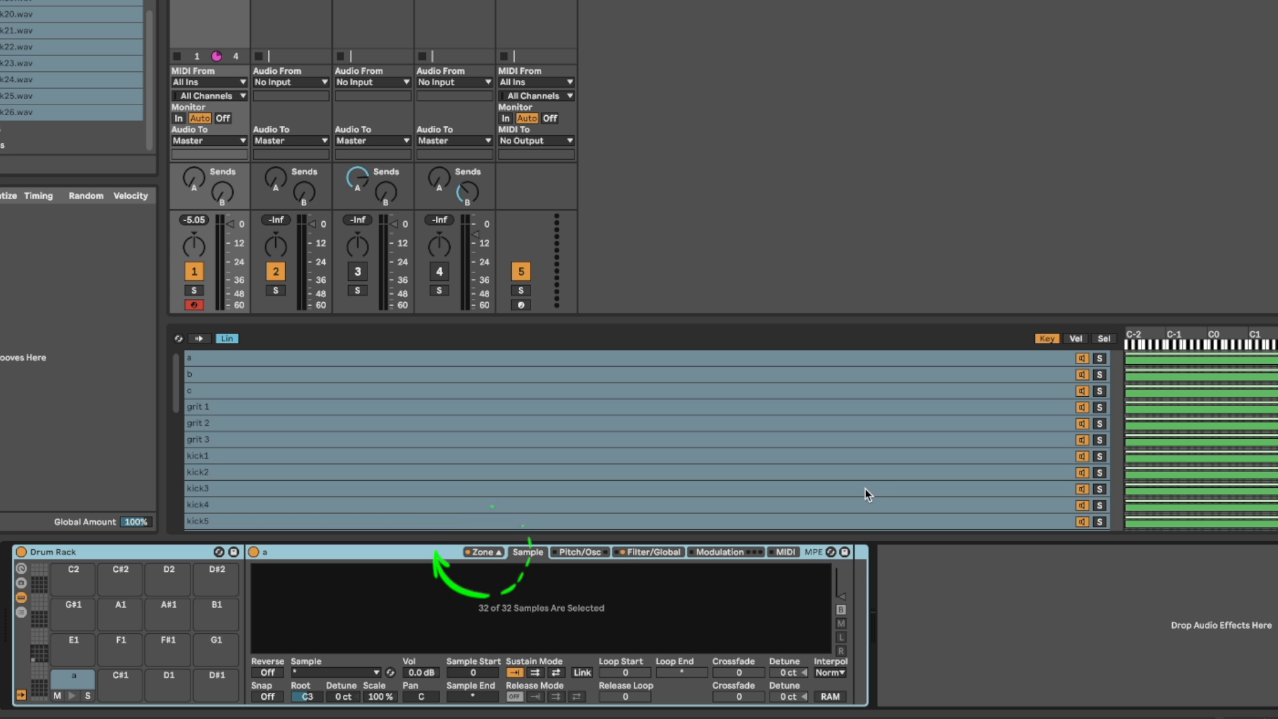
Distribute the 32 kick chains equally across the selector and audition them with the Sample Selector macro
click(1103, 340)
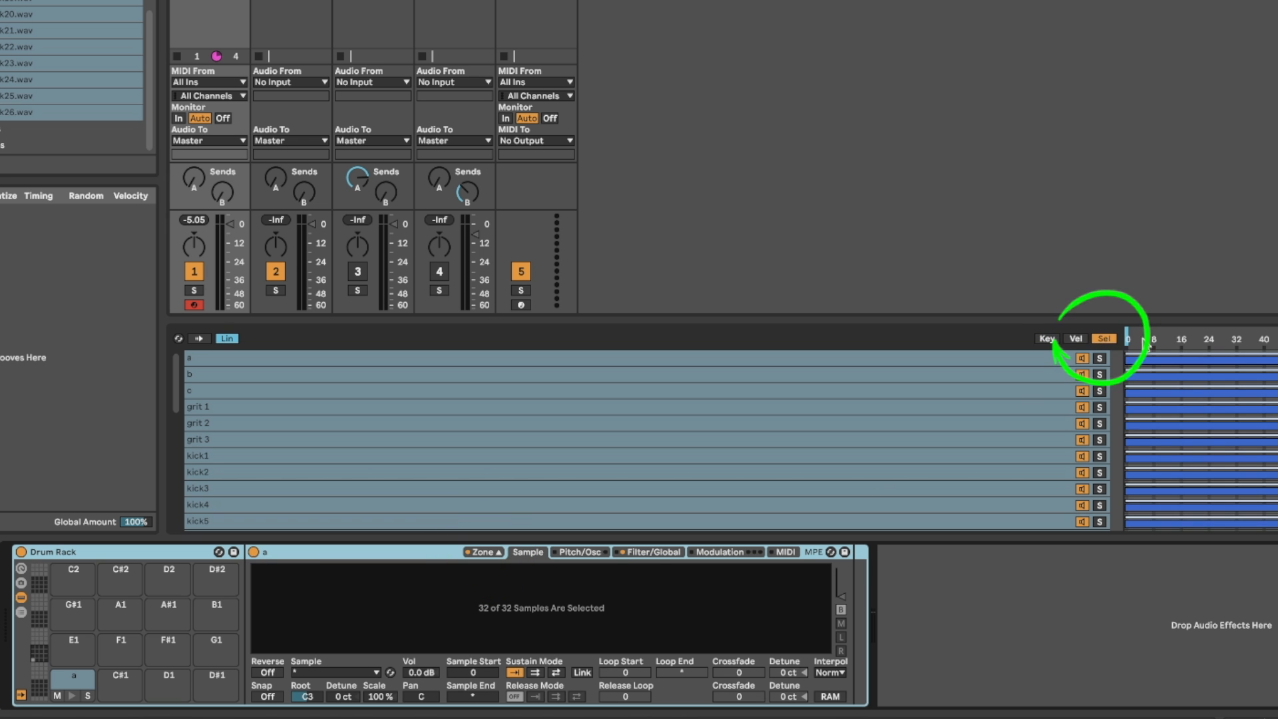
right_click(1149, 352)
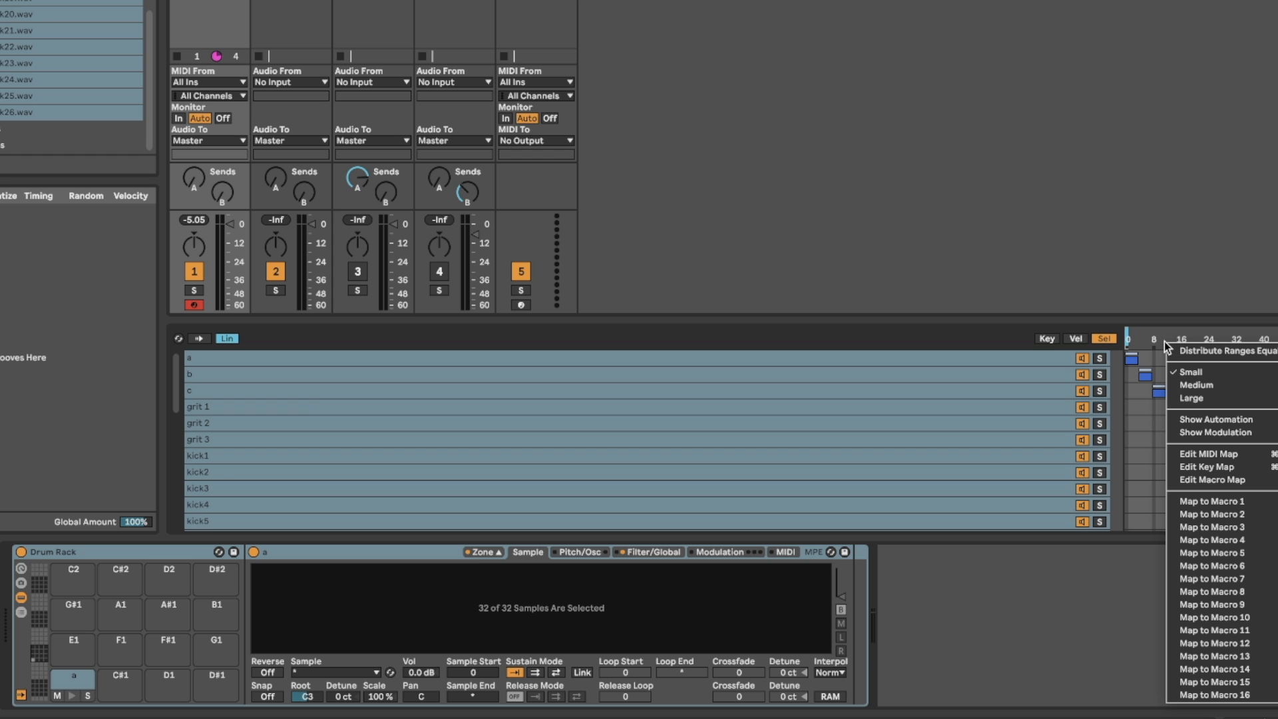
mouse_move(1190, 466)
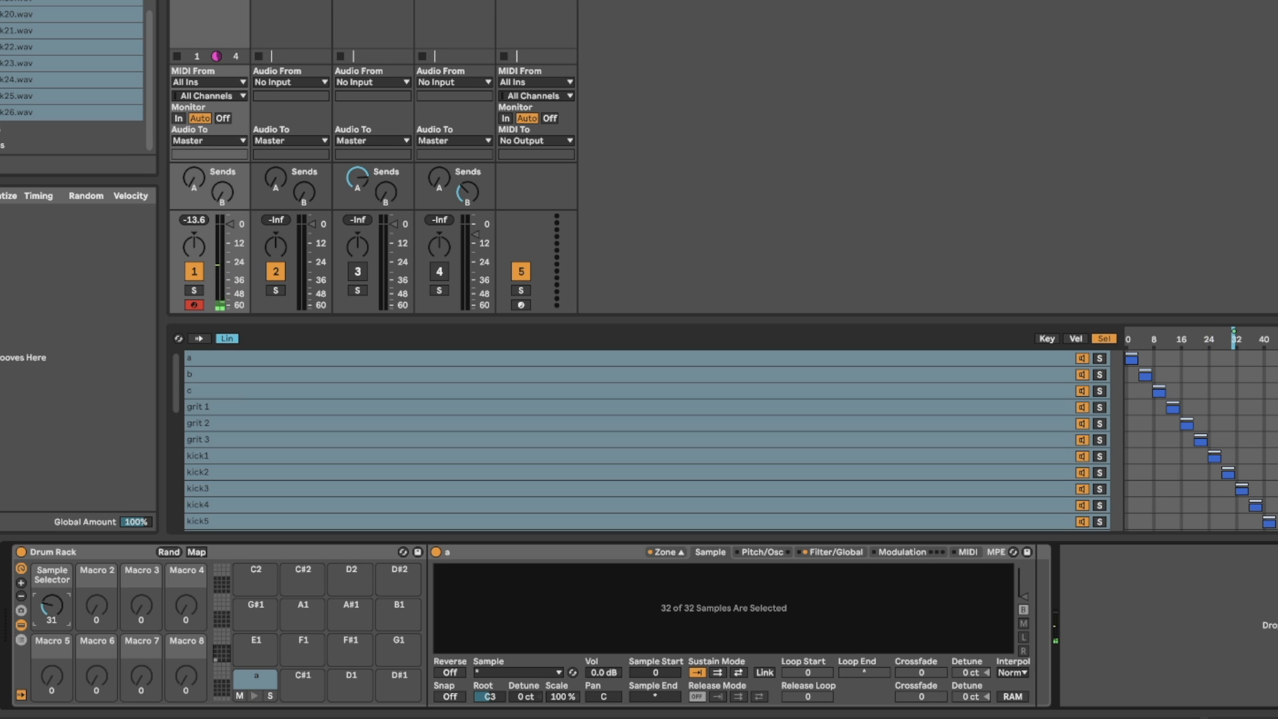
drag(193, 237, 193, 232)
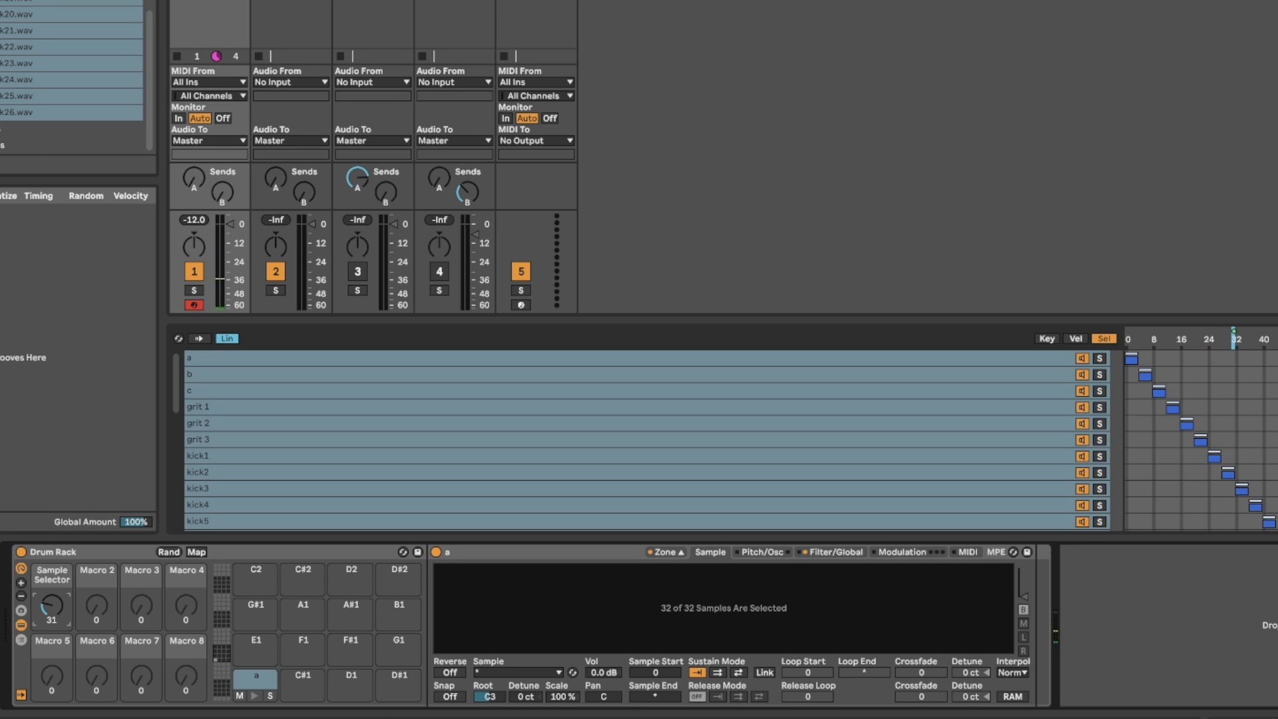
drag(52, 604, 52, 599)
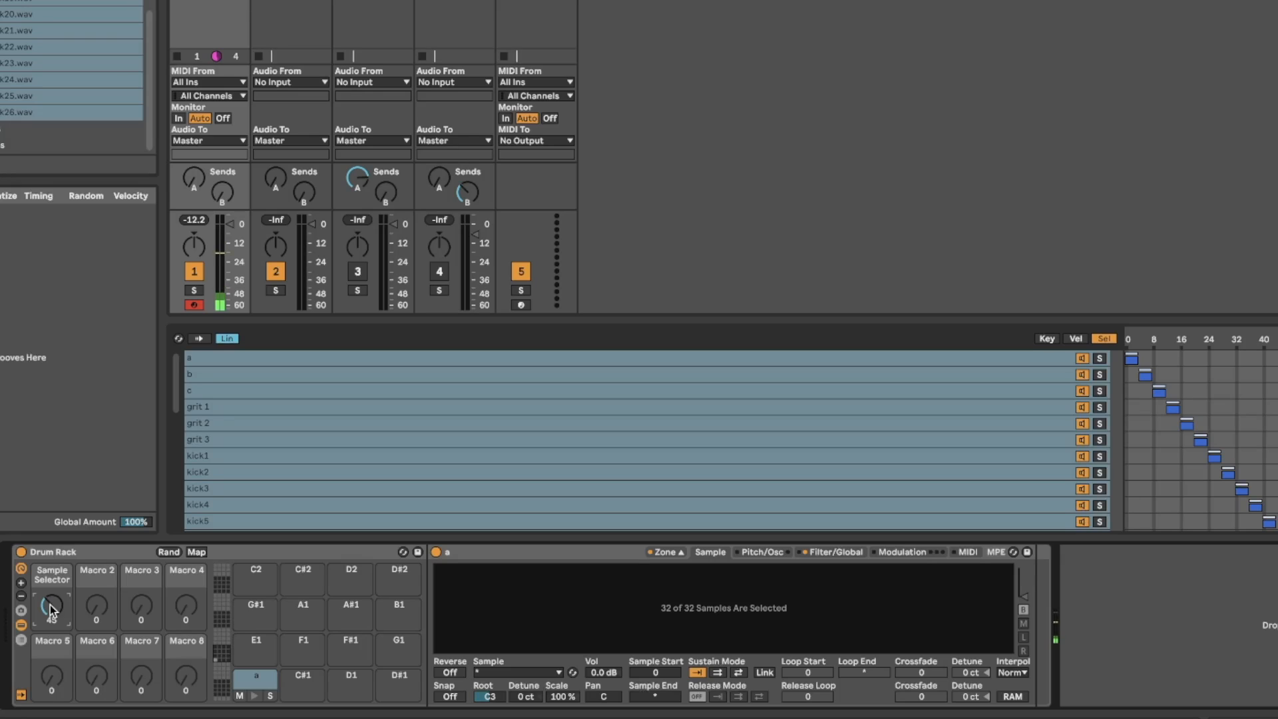